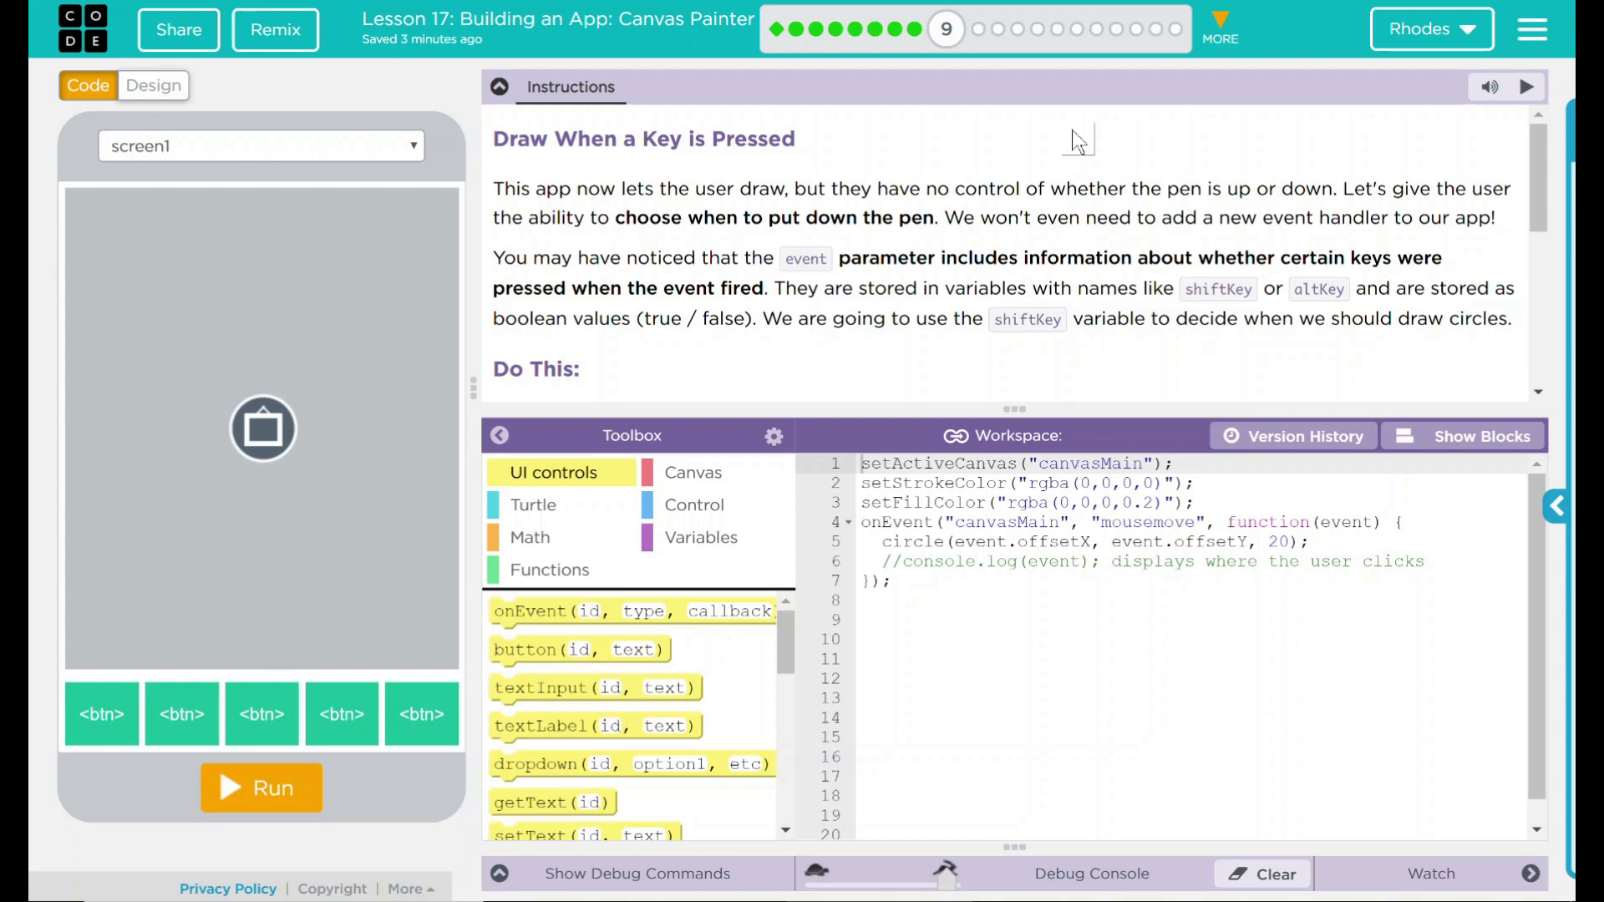
mouse_move(1093, 139)
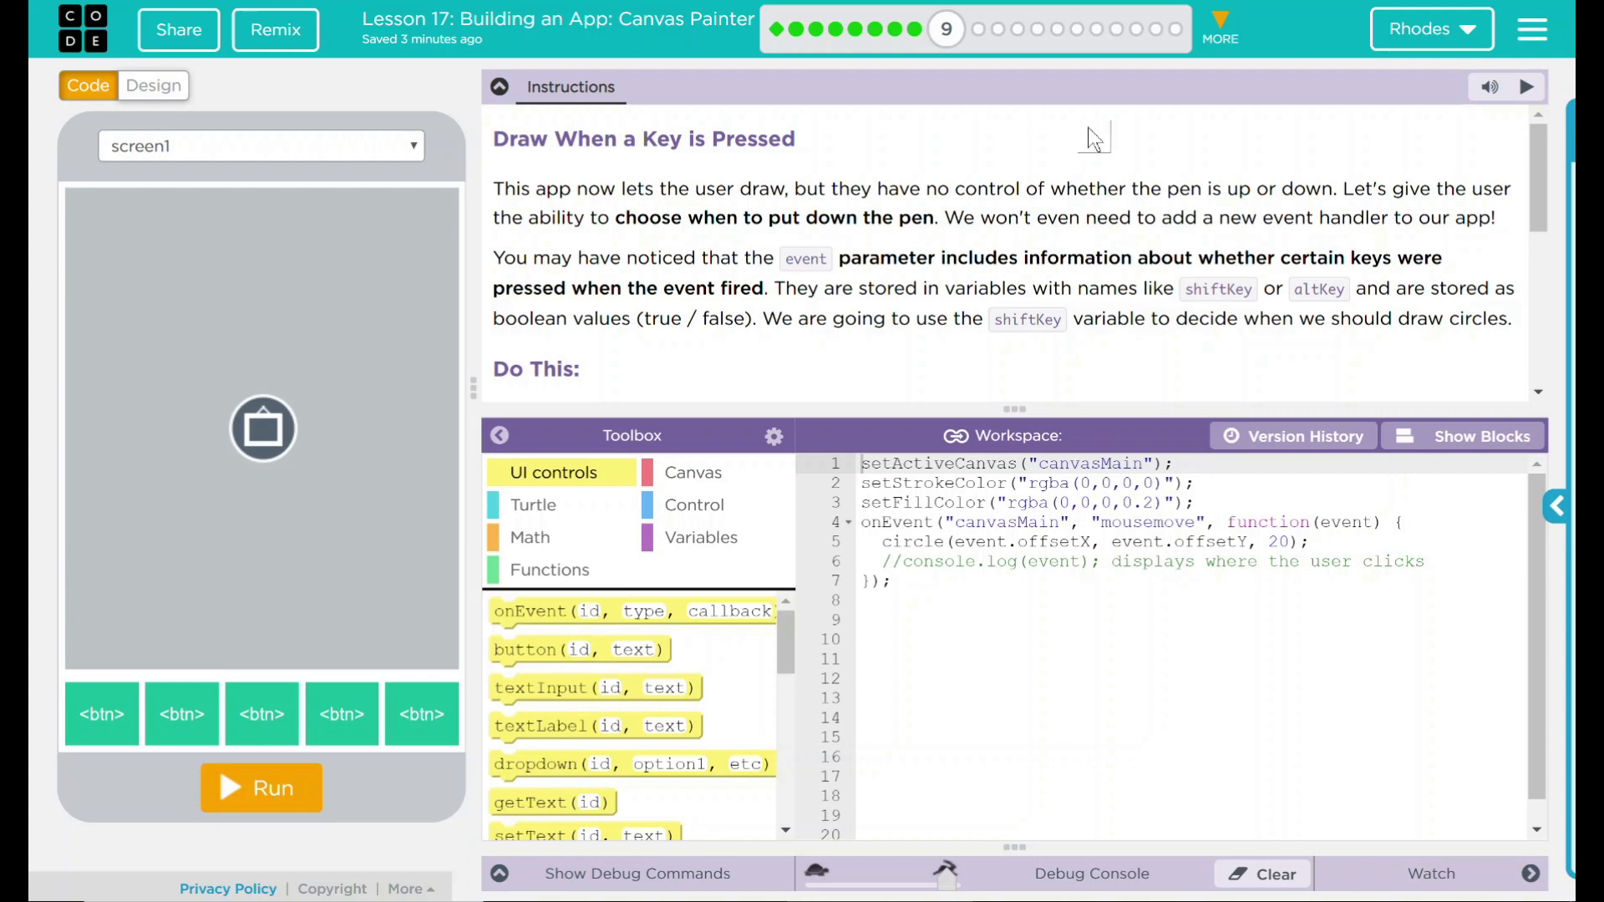
- Scroll through the code and make room above the circle call in the mousemove handler
scroll("down", 3)
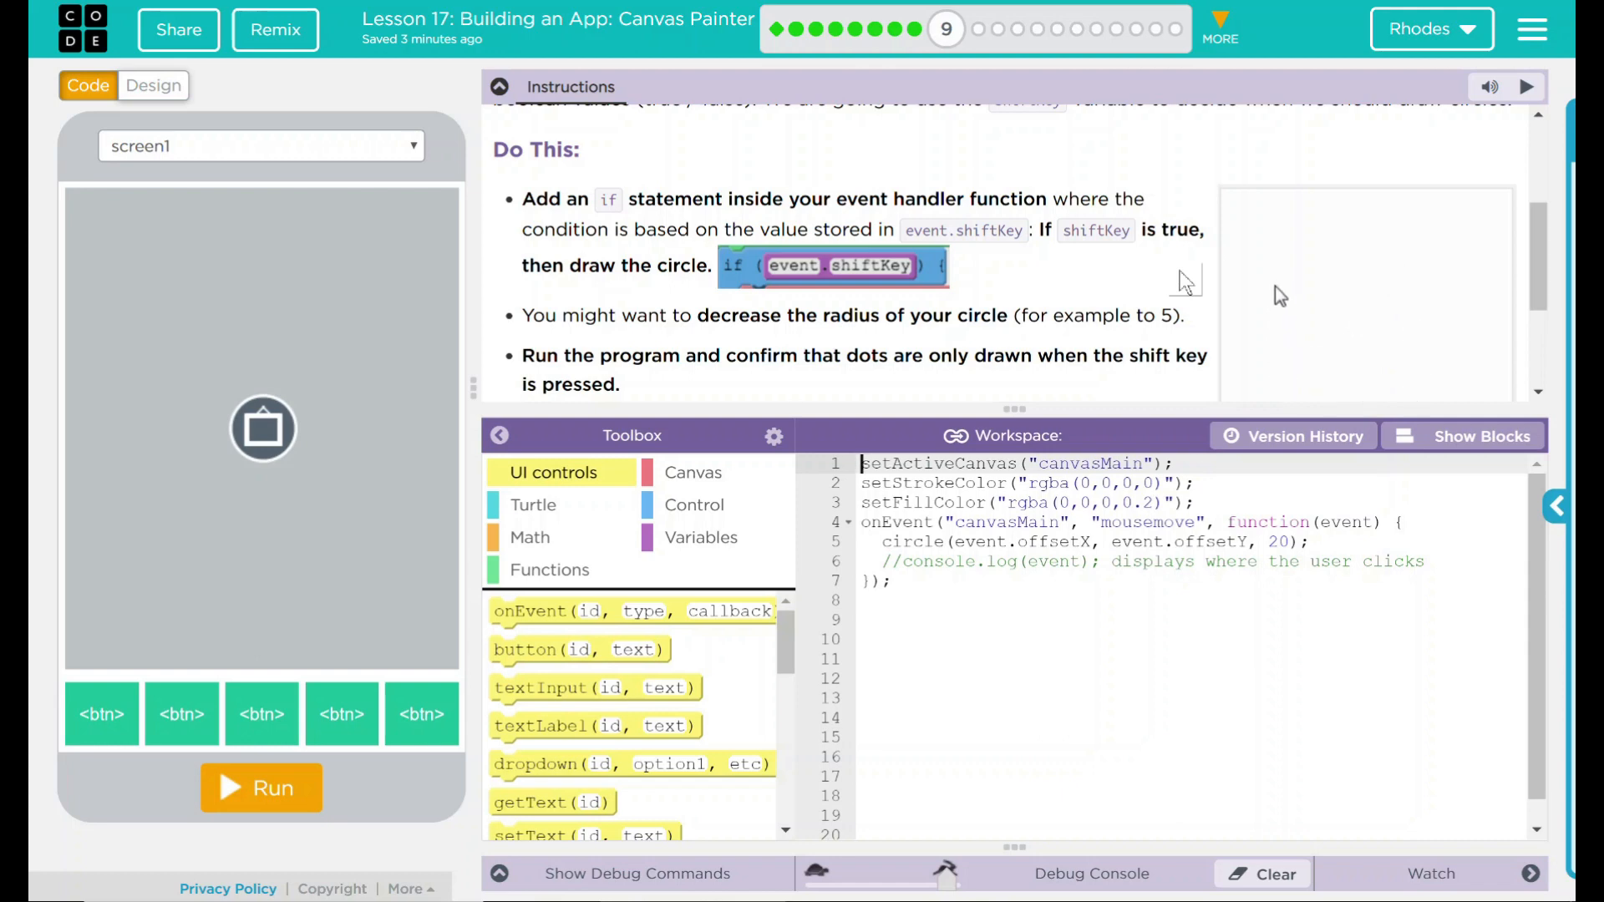
left_click_drag(1275, 291, 1283, 394)
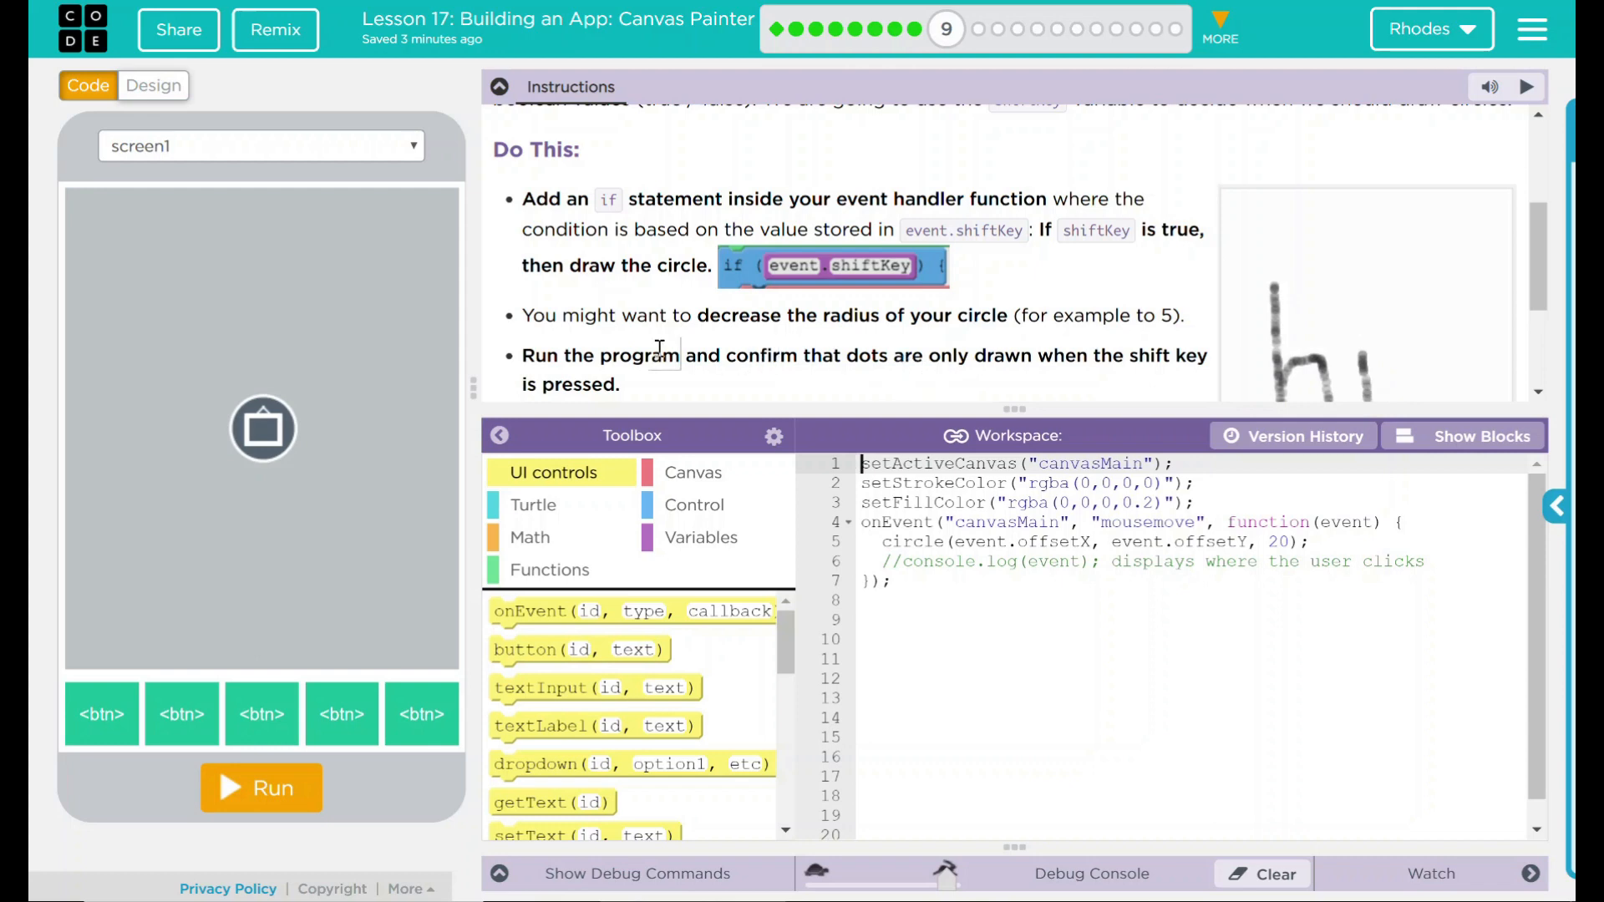
scroll("down", 3)
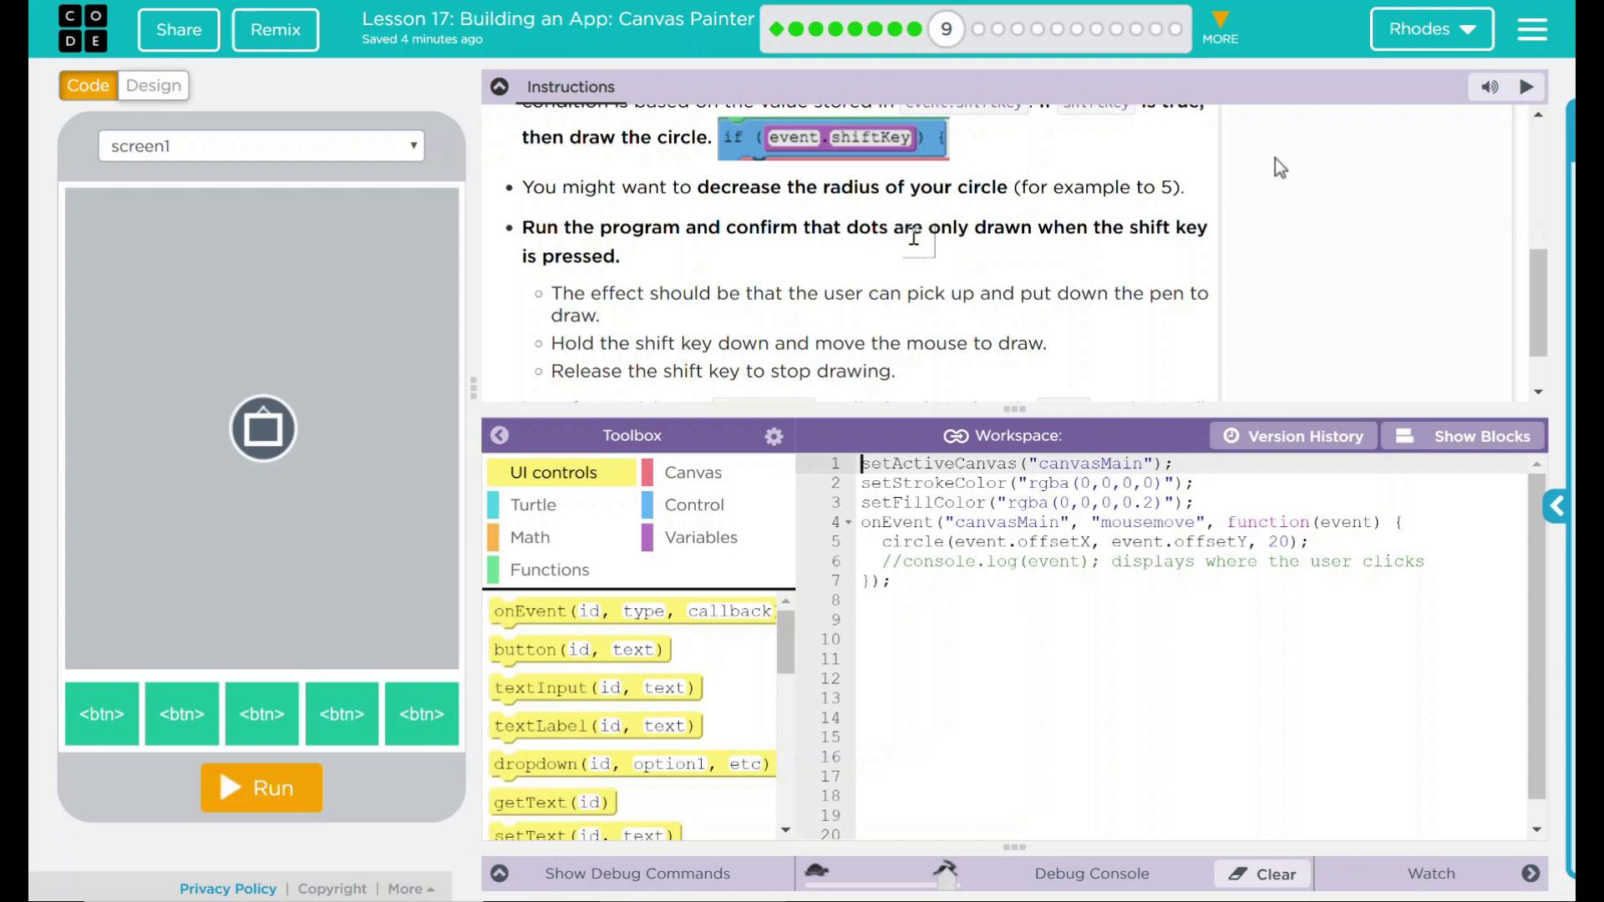
left_click_drag(1279, 167, 1284, 312)
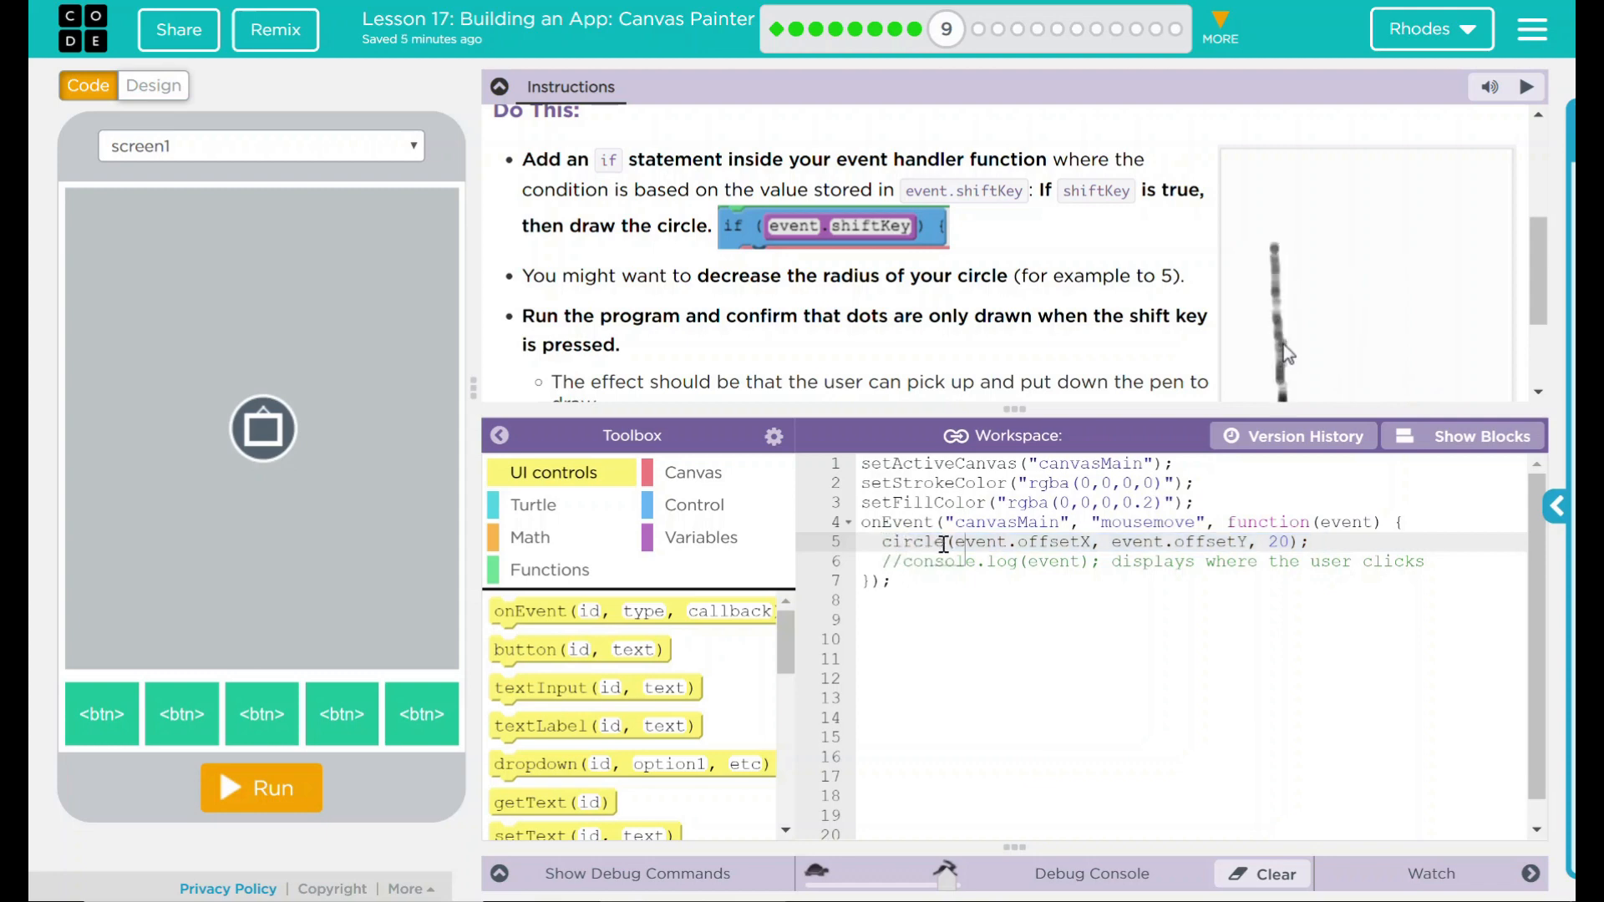
key("Enter")
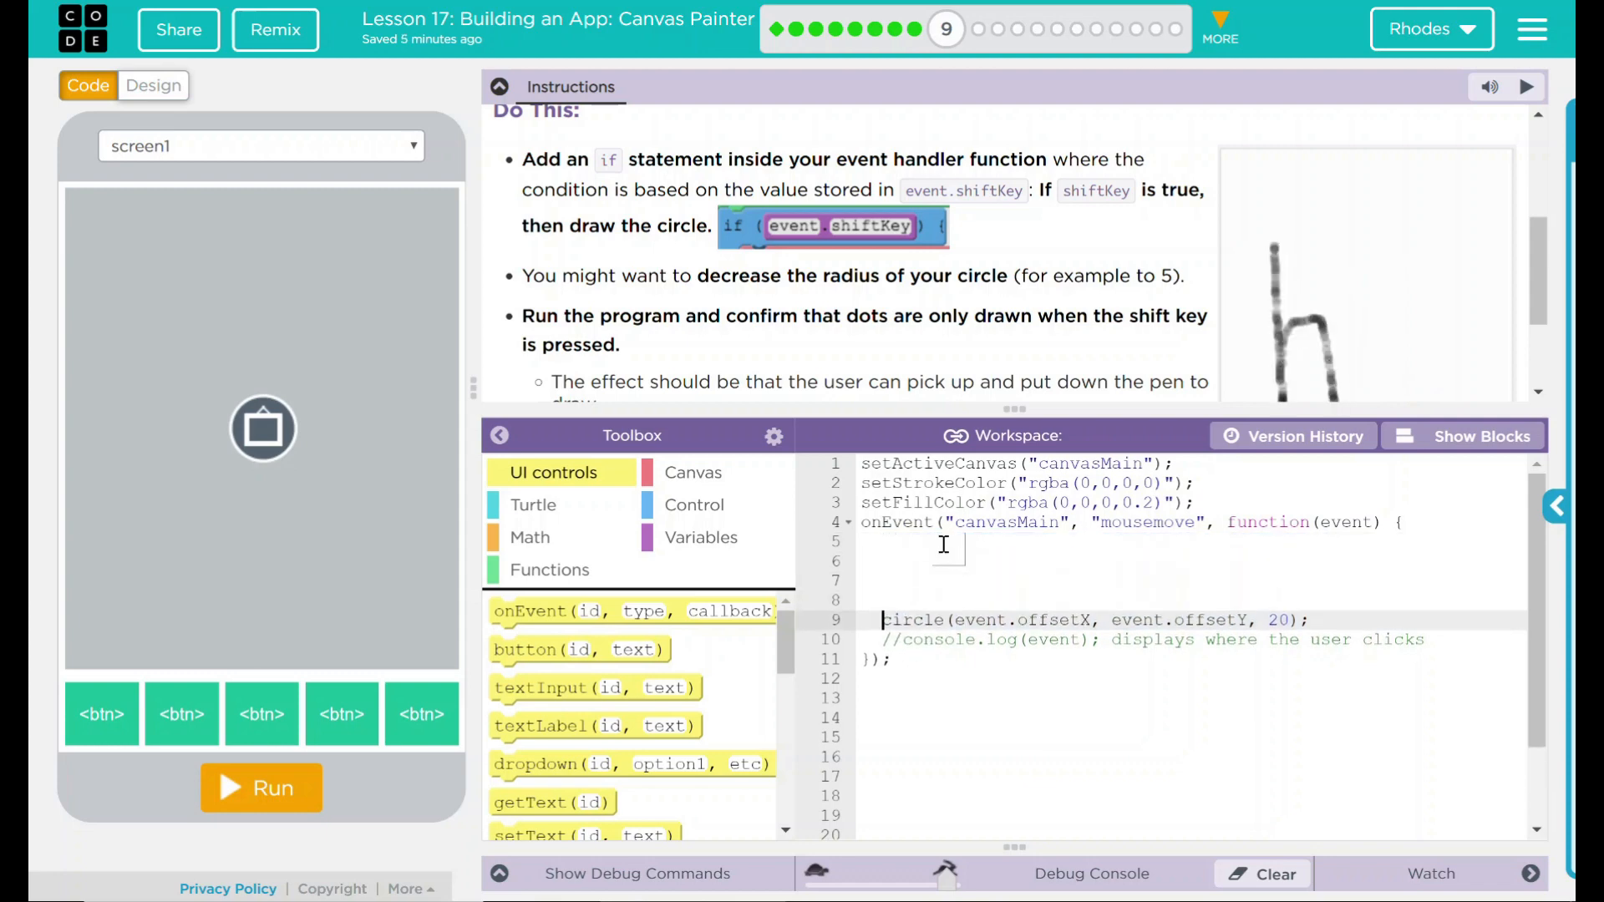
- Wrap the circle call in an if block with event.shiftKey as its condition
left_click(694, 505)
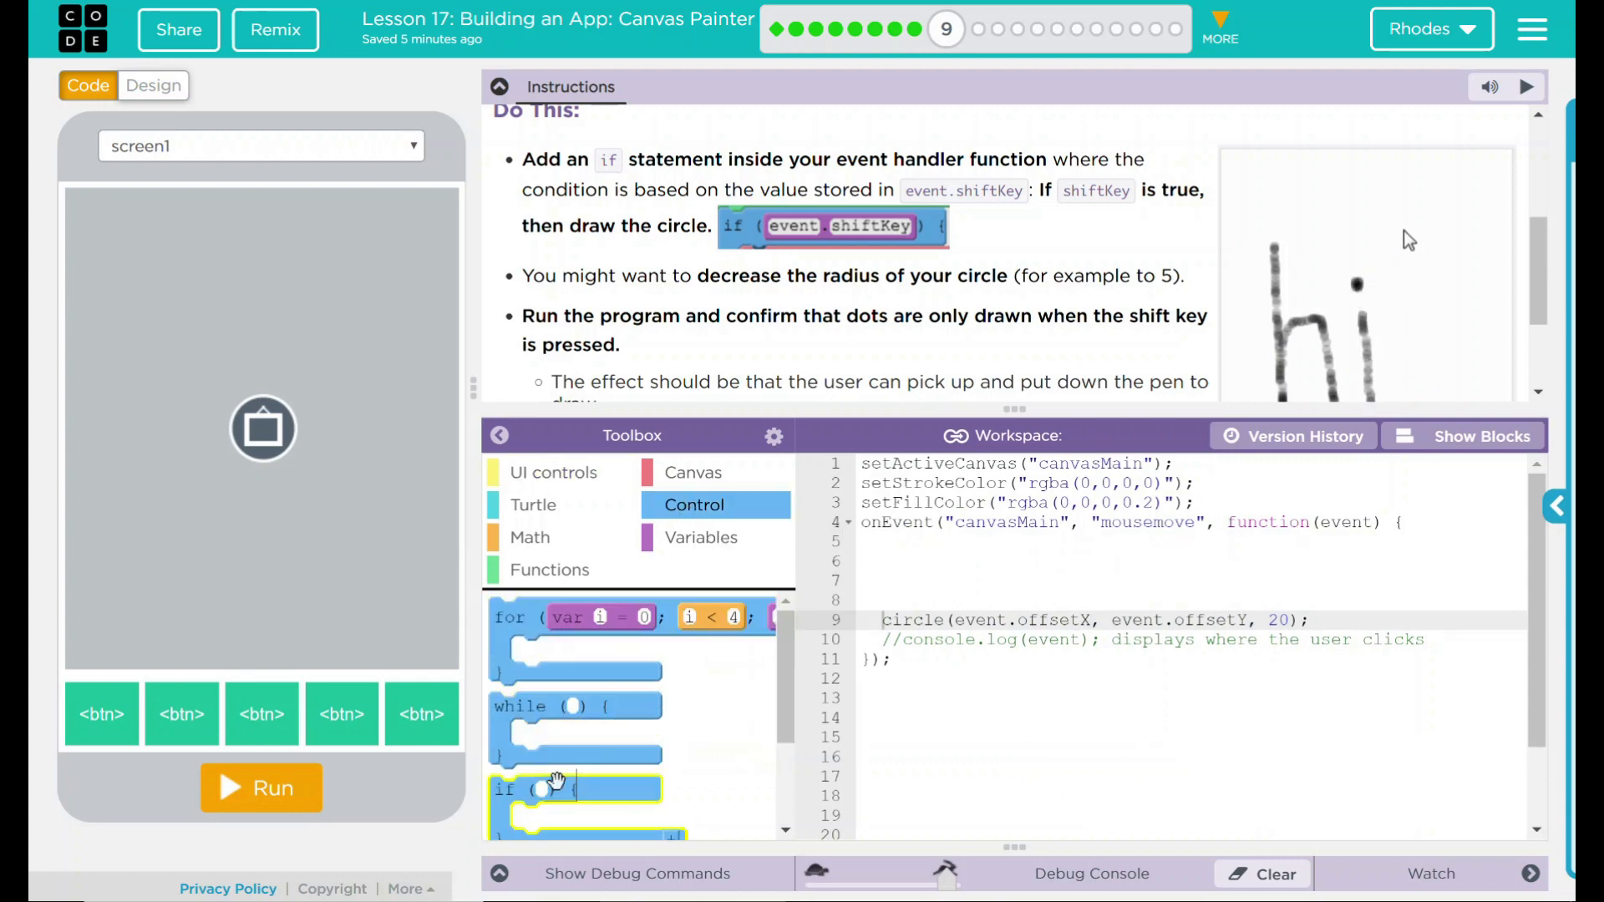
left_click_drag(573, 787, 921, 558)
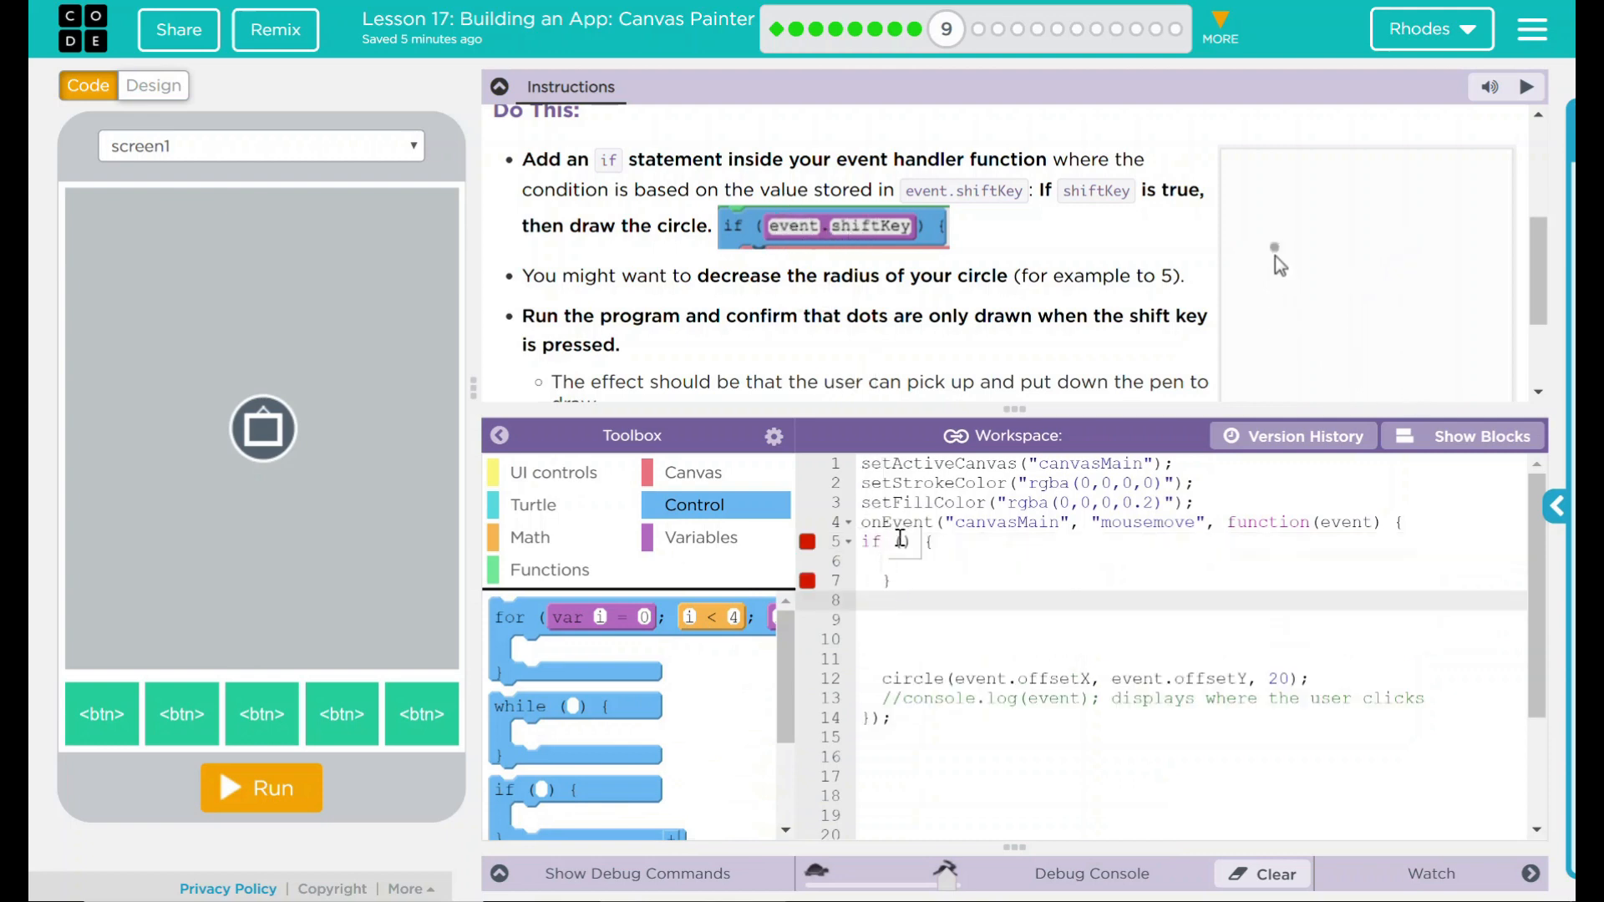
type("event.shiftKey")
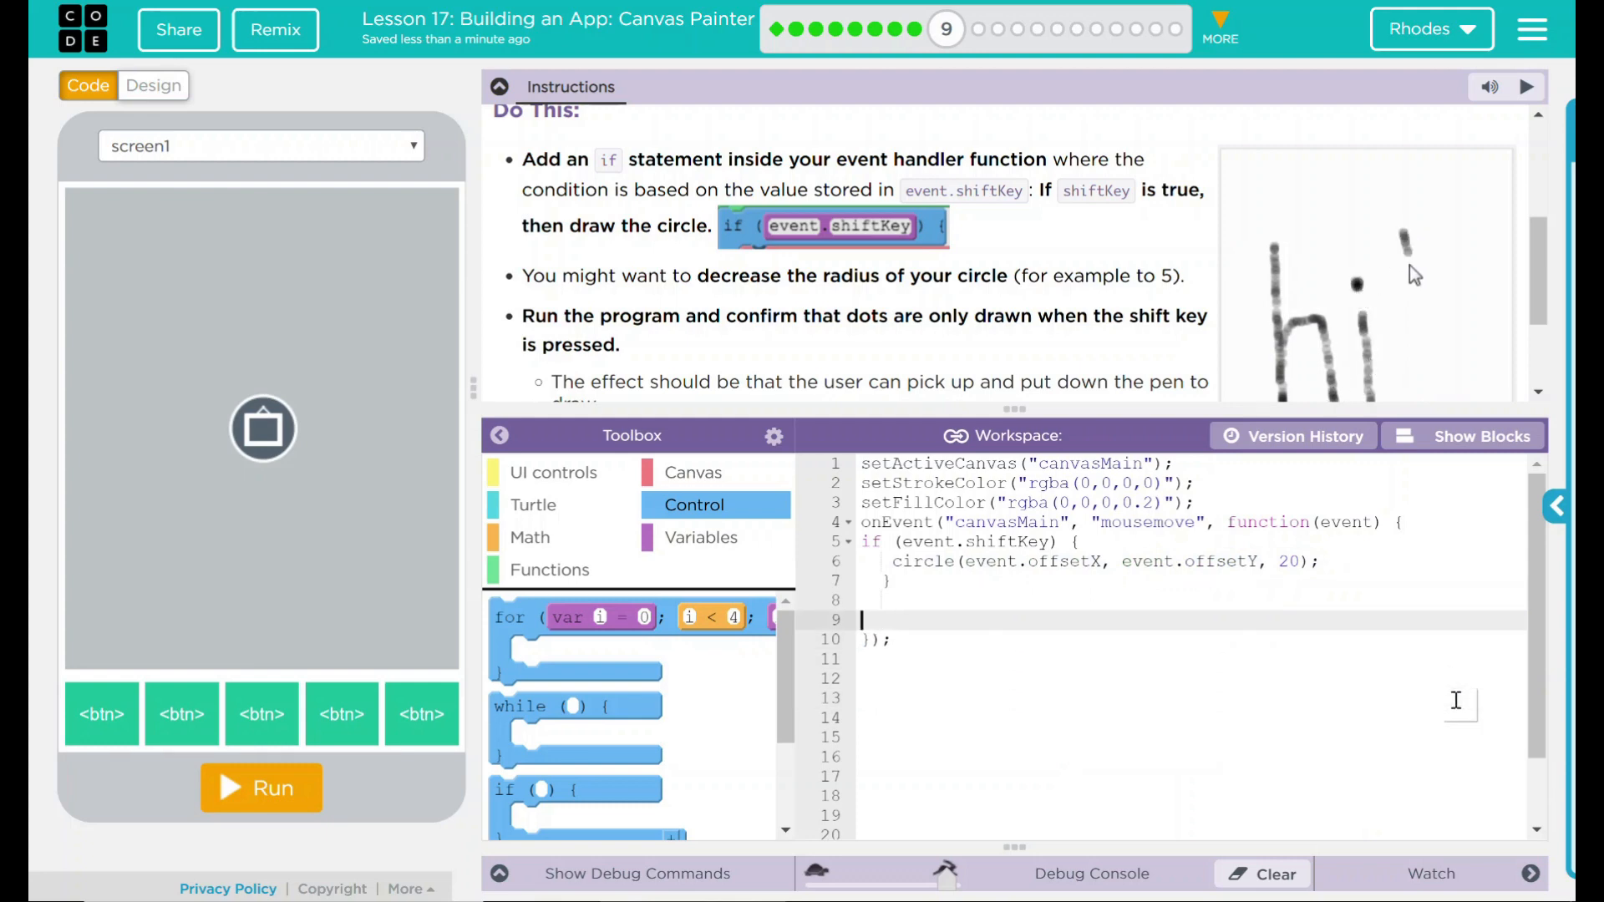
key("Backspace")
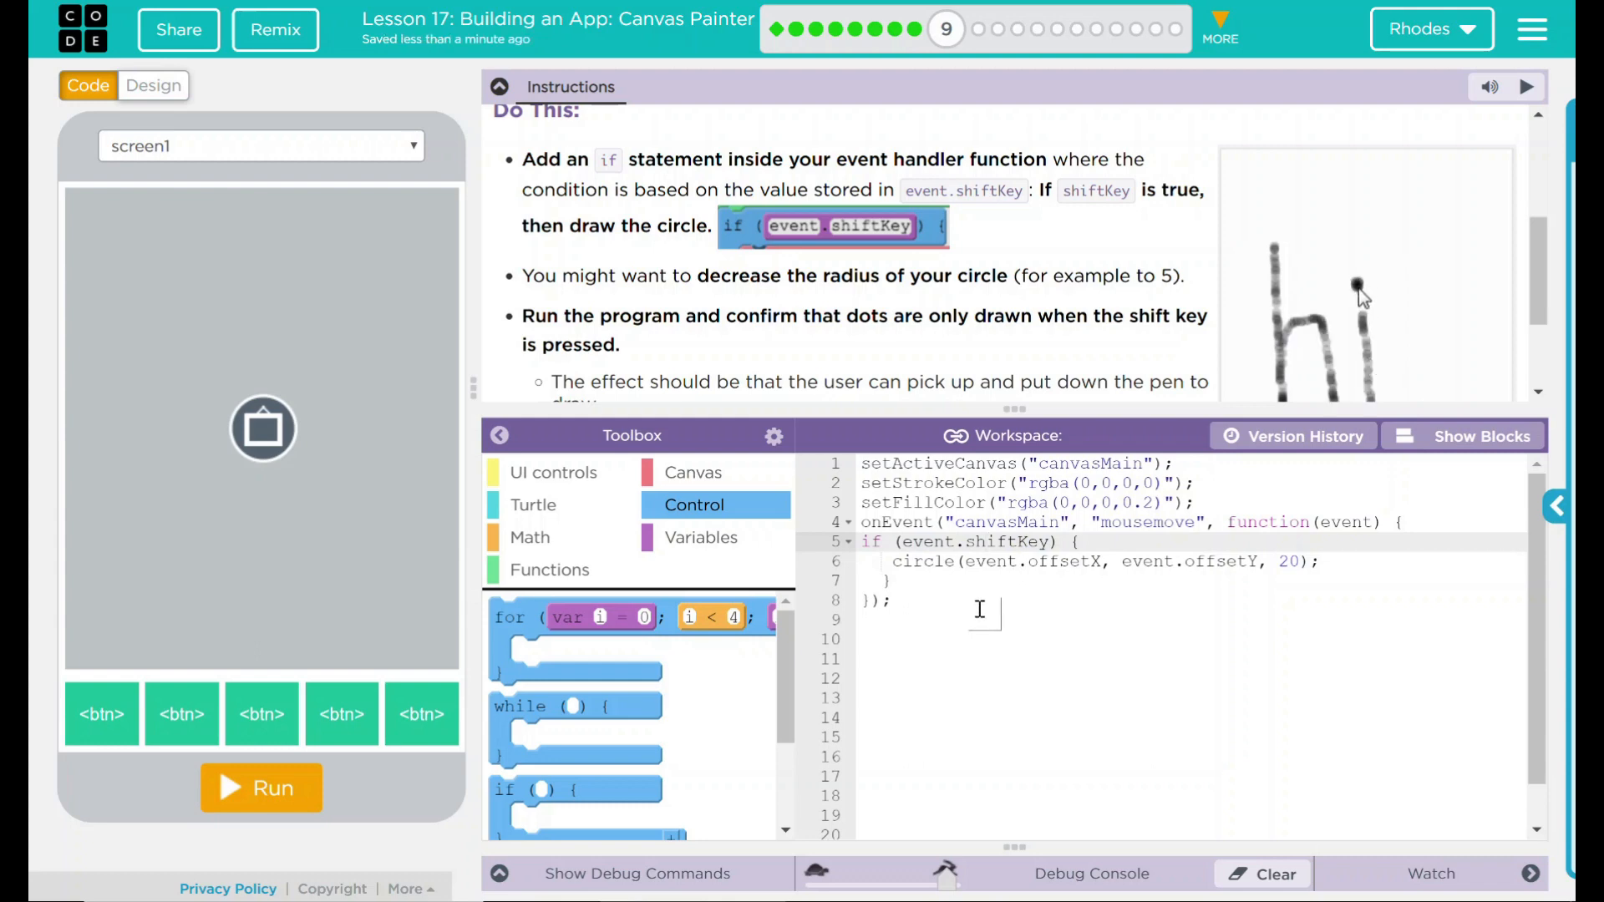
- Run the app and paint HI on the canvas in radius-20 circles while holding shift
left_click(261, 787)
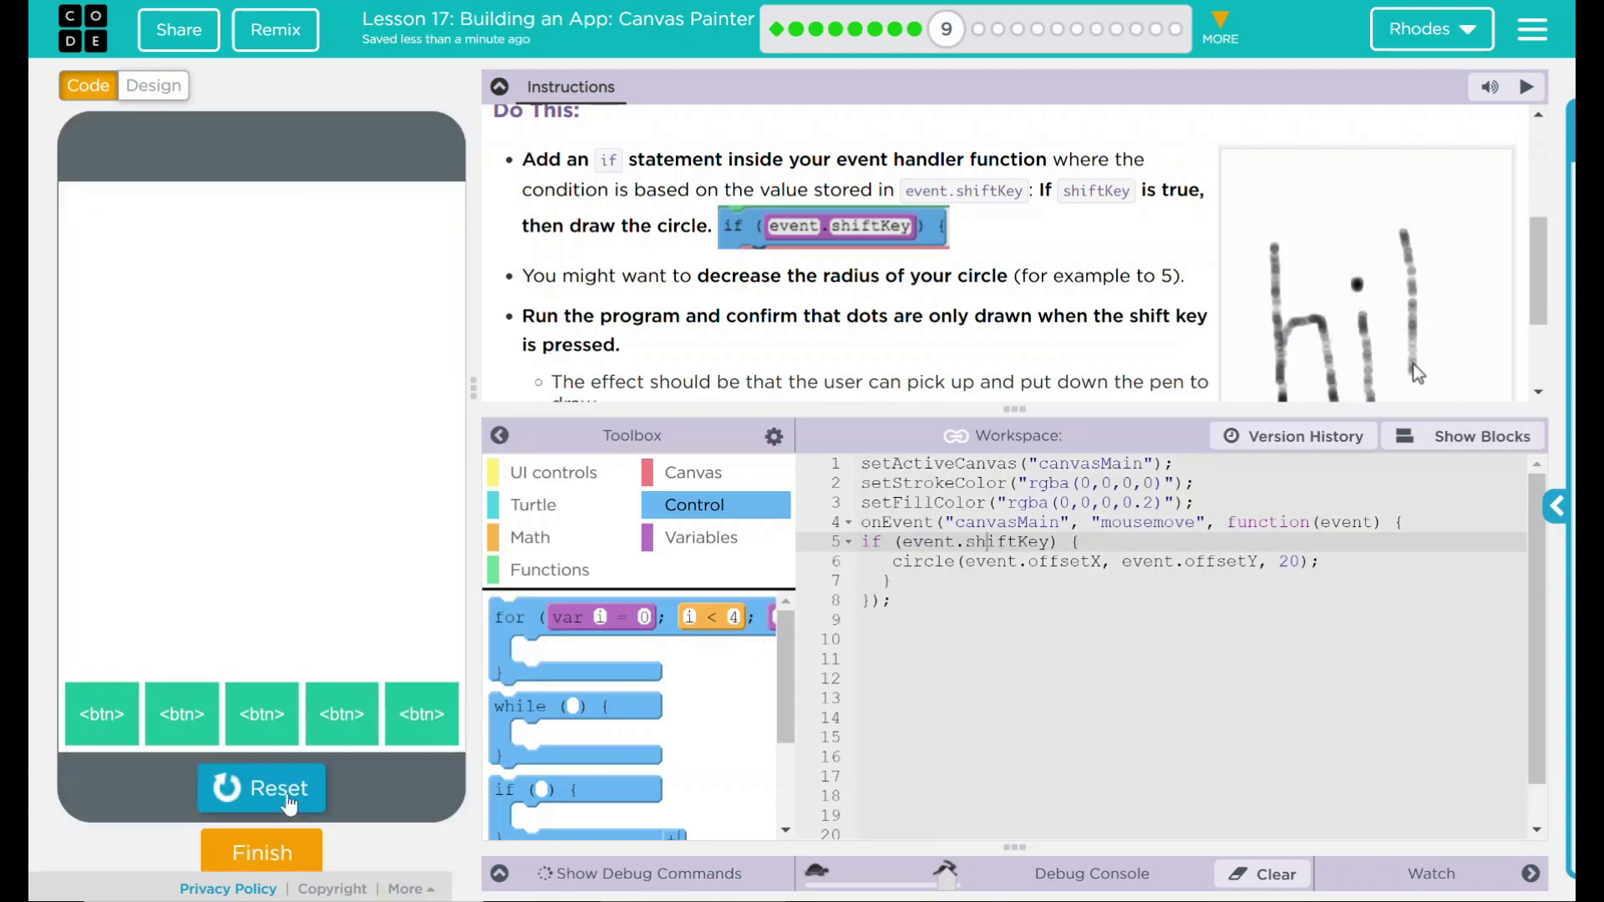
mouse_move(384, 501)
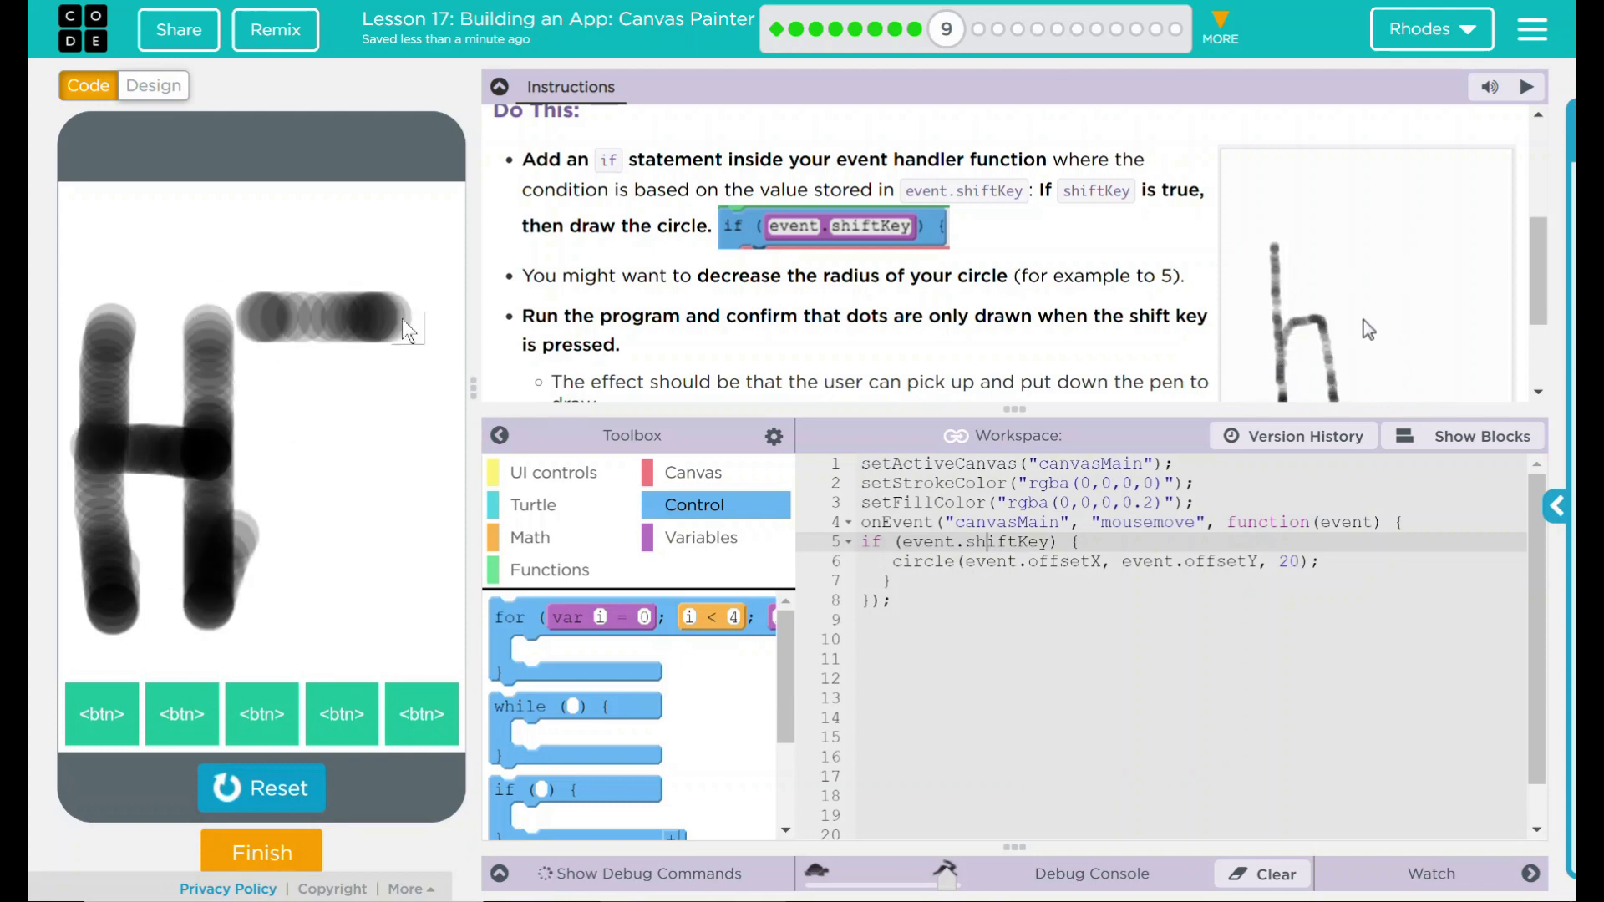
left_click_drag(389, 308, 358, 614)
type("5")
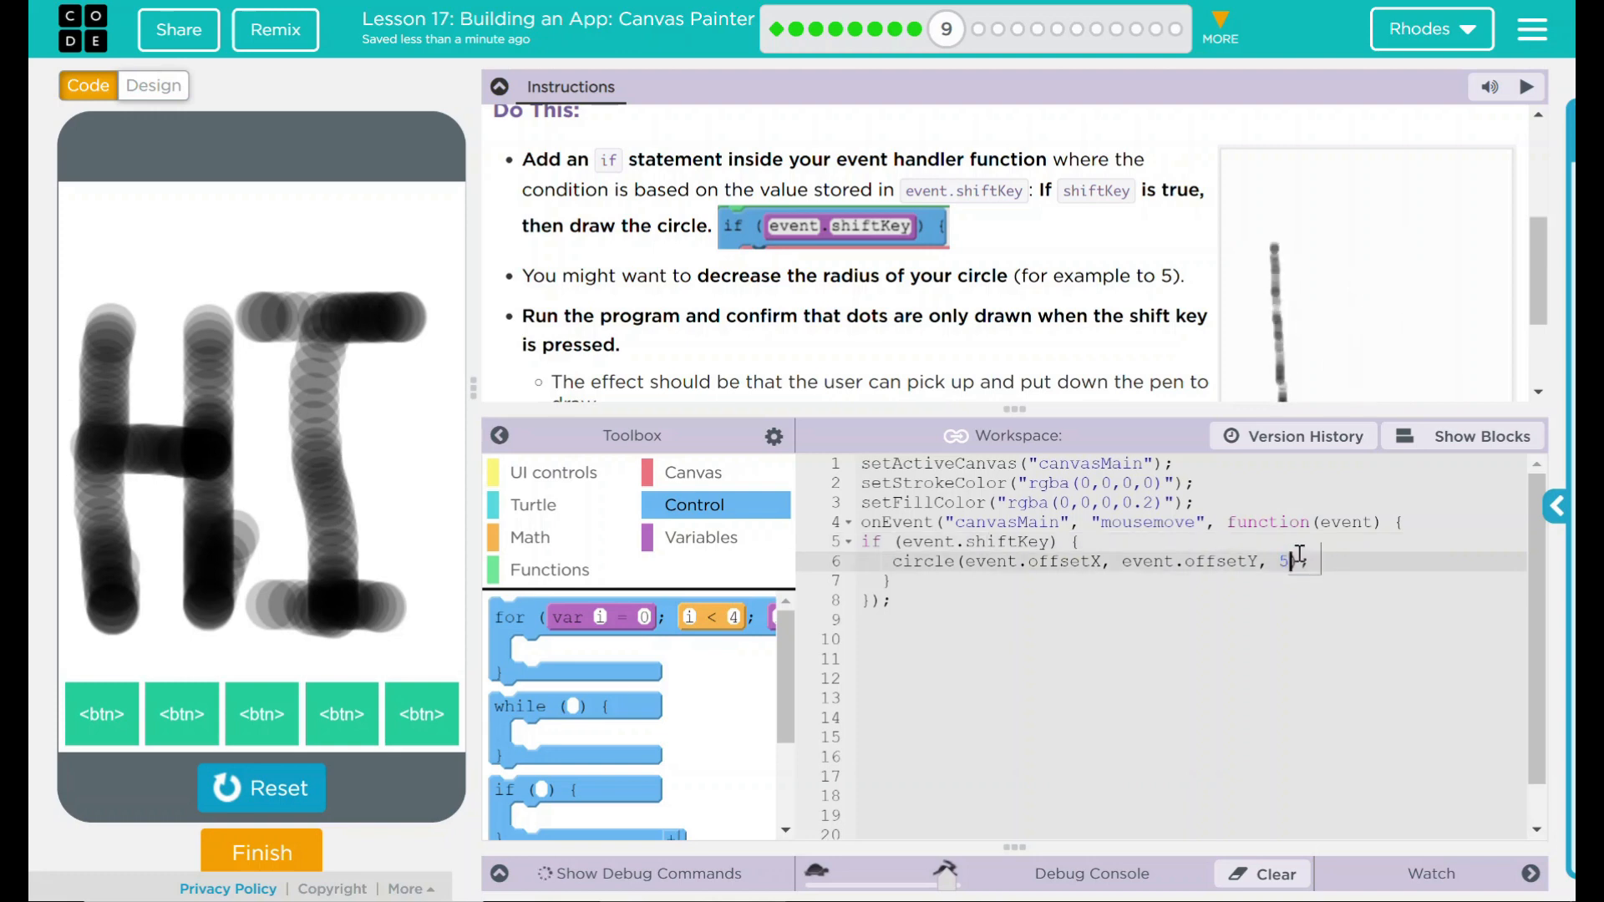
- Shrink the circle radius to 5, rerun to paint NORO in small dots, and finish the lesson
left_click(261, 787)
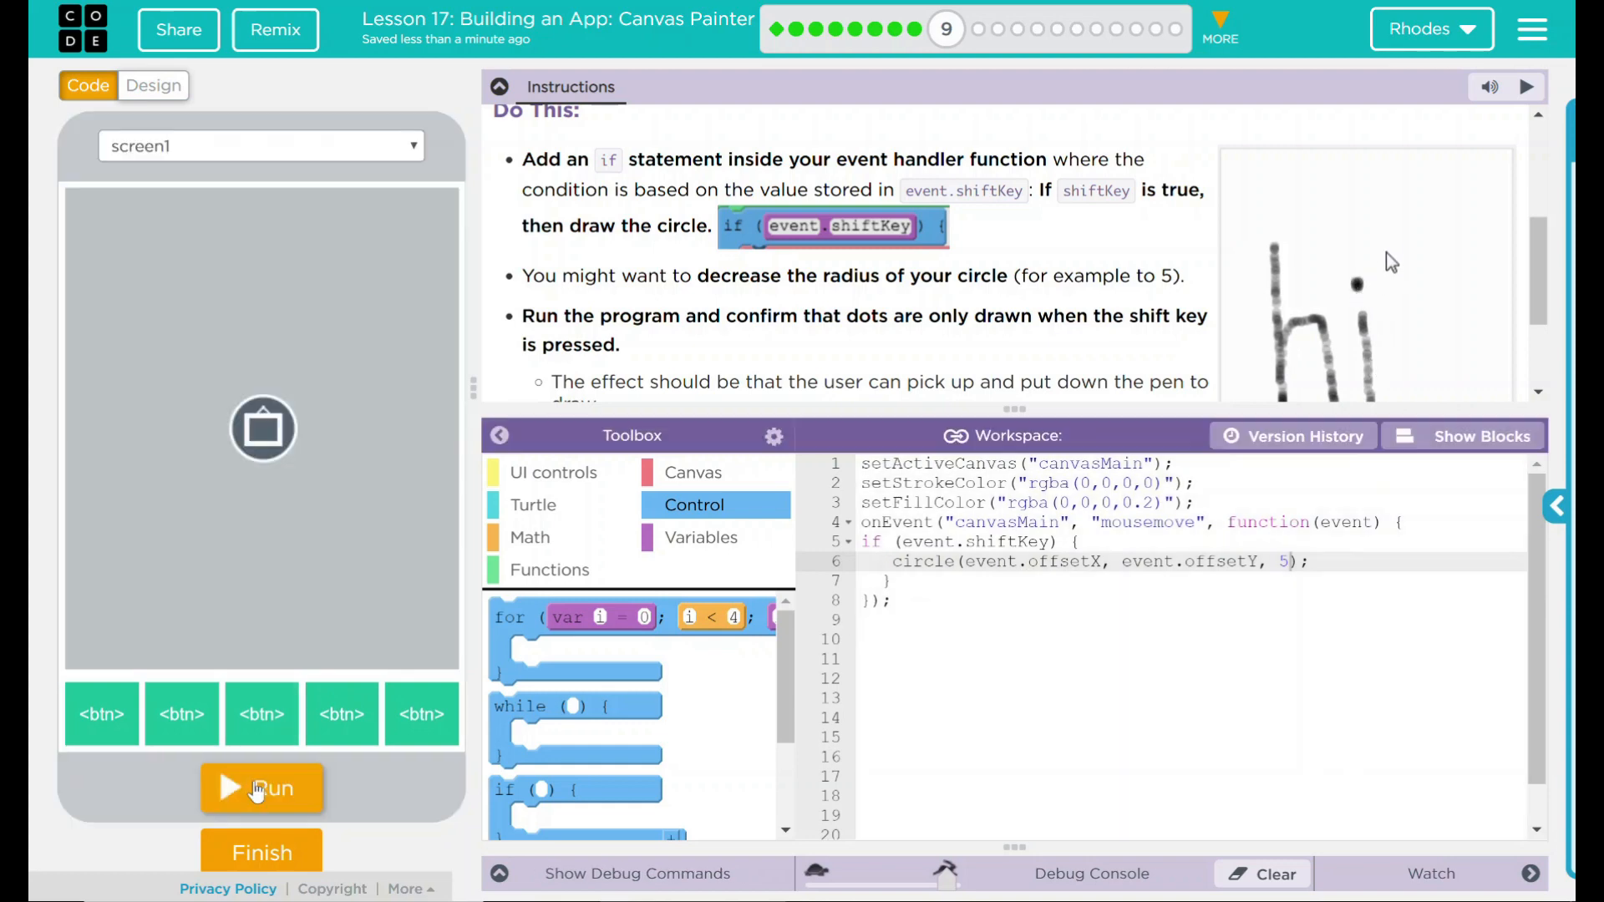
left_click(262, 787)
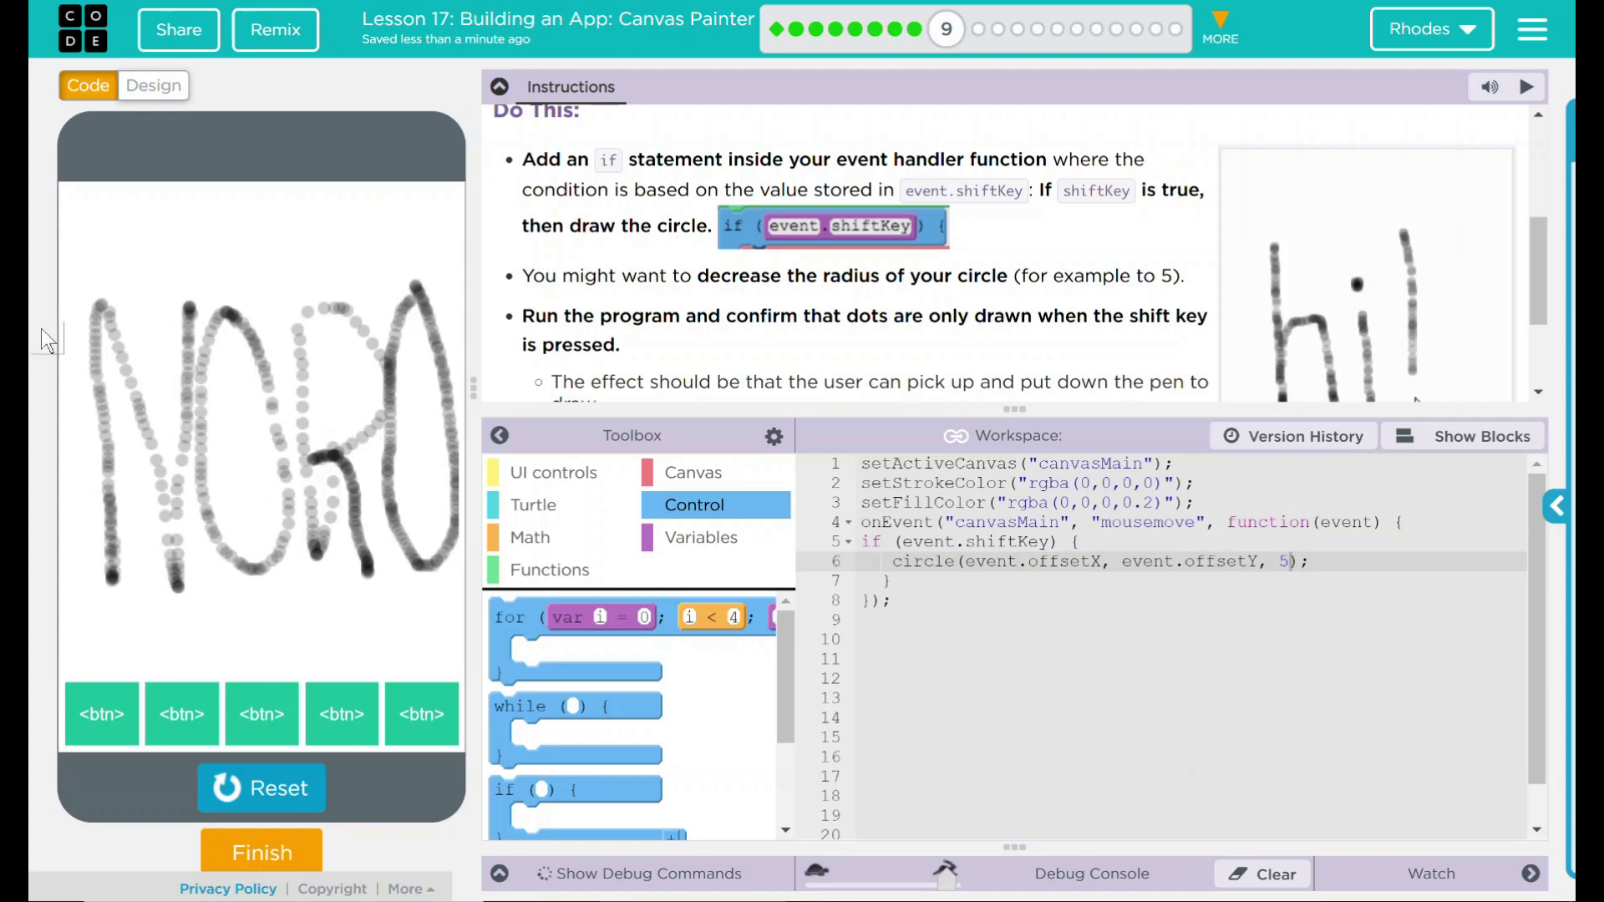
mouse_move(1033, 355)
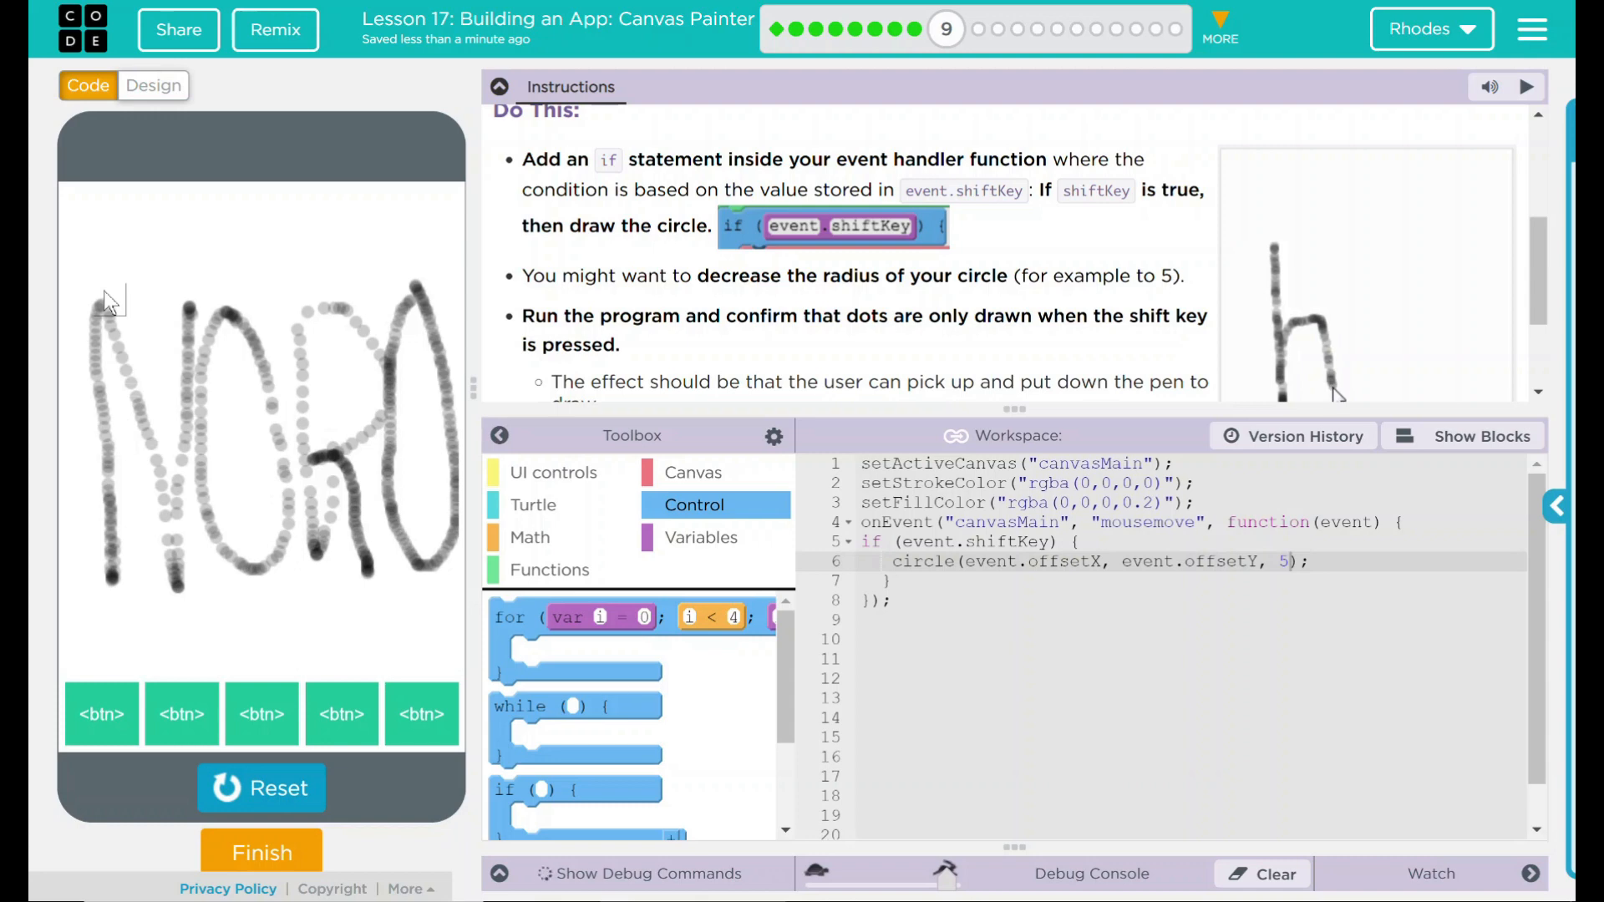
mouse_move(1370, 326)
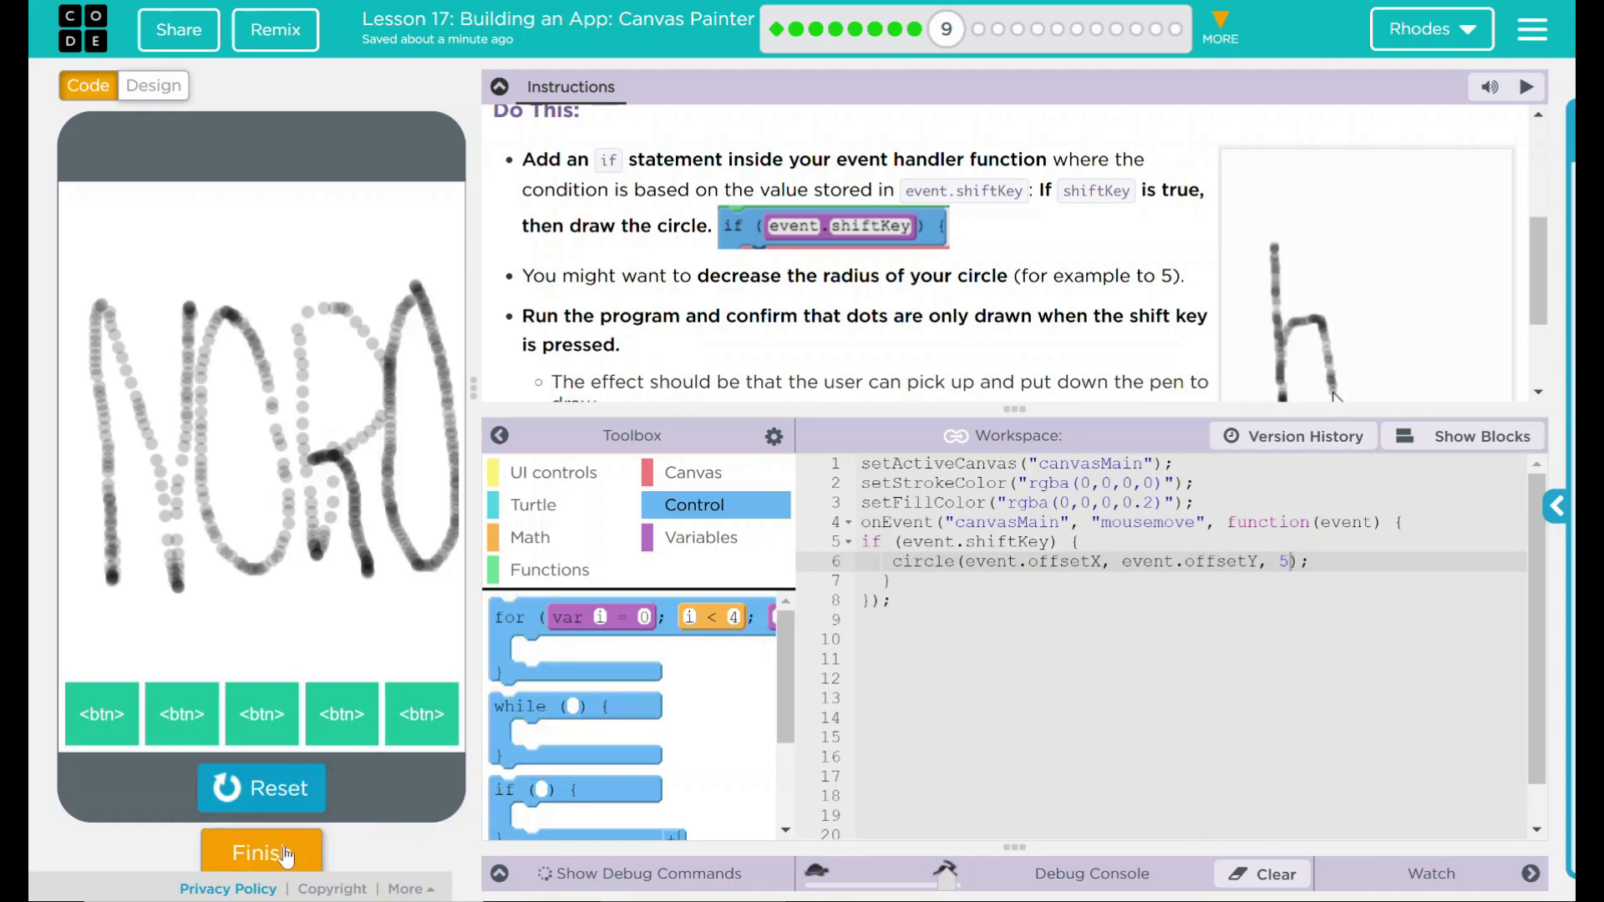
left_click(262, 853)
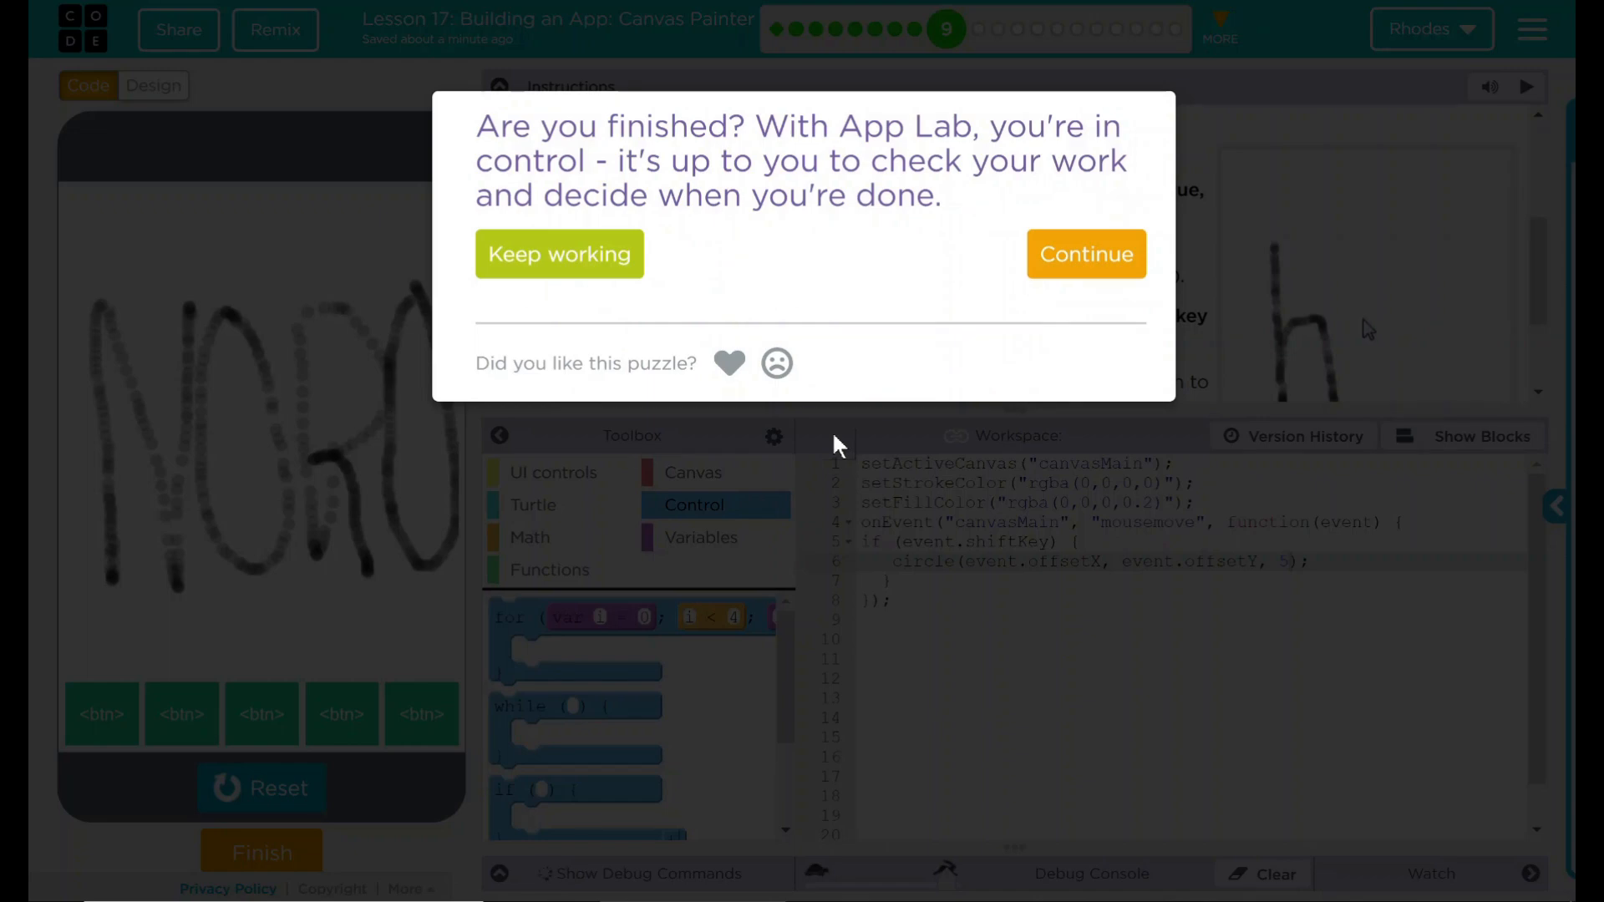